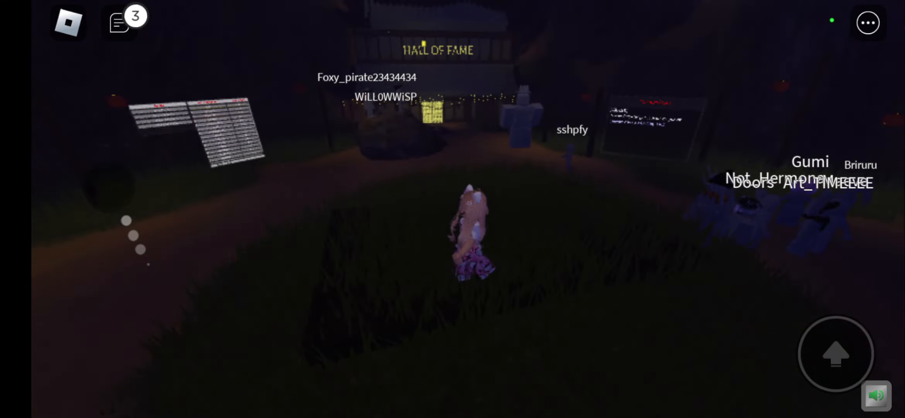
Walk through the hub to the lobby board and open its LOBBIES list
left_click(119, 22)
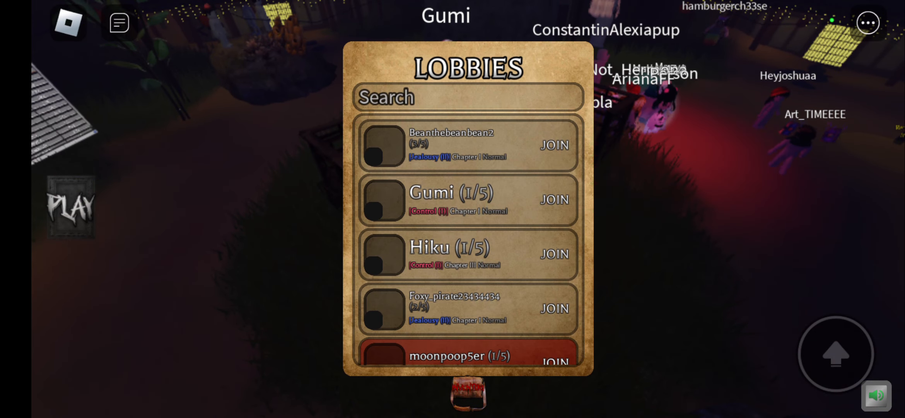
Join an open chapter lobby and bring up the People tab listing server players
left_click(553, 253)
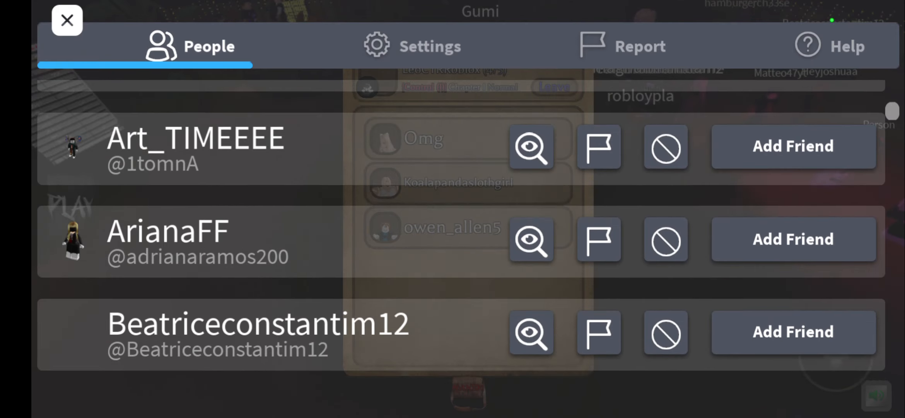
Scroll and close the player list, reopen it, then resume to reach The Mimic title screen
scroll("up", 3)
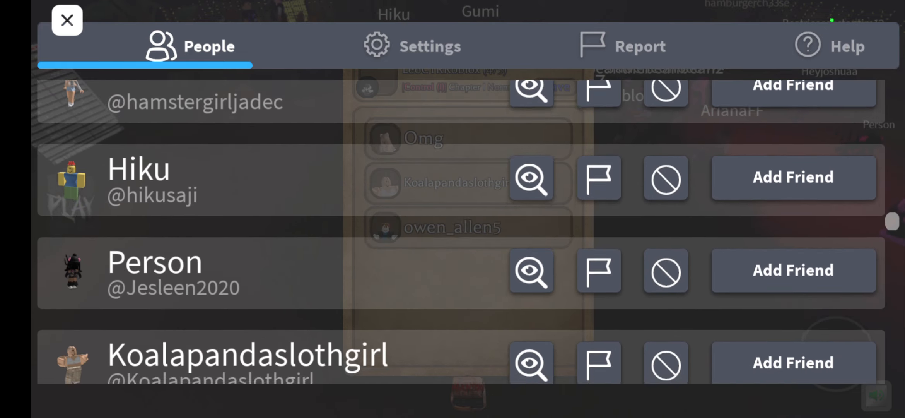
left_click(67, 20)
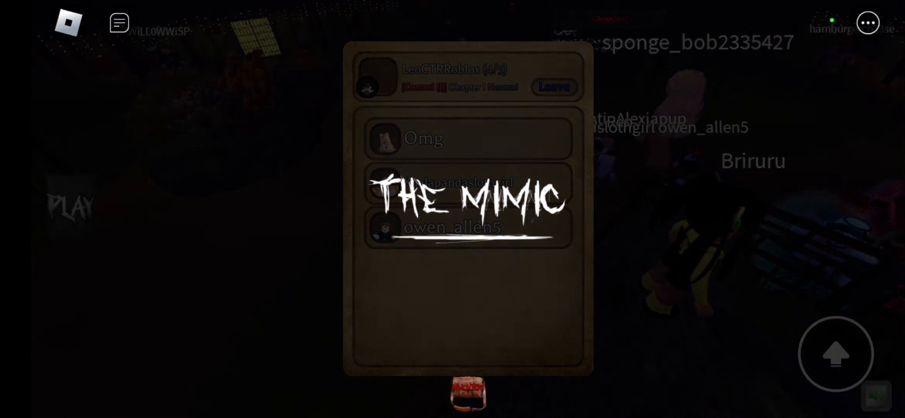
left_click(119, 22)
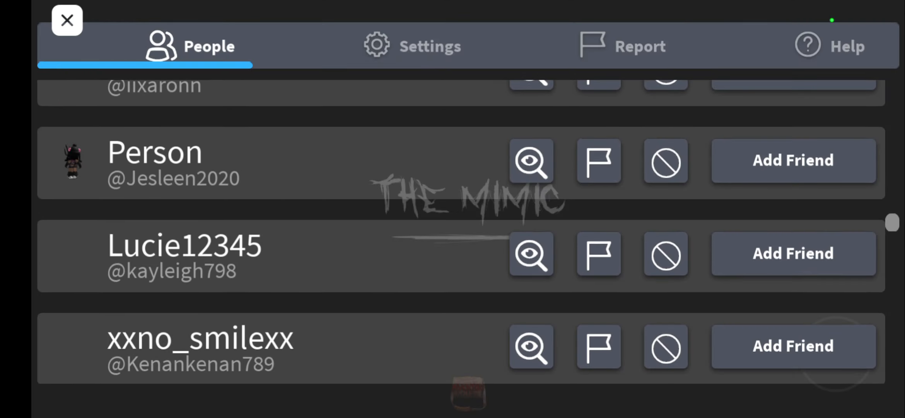
scroll("up", 3)
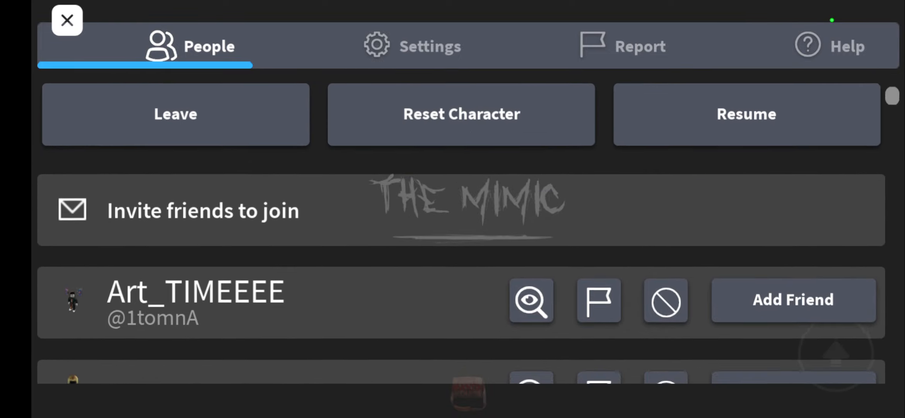
left_click(67, 20)
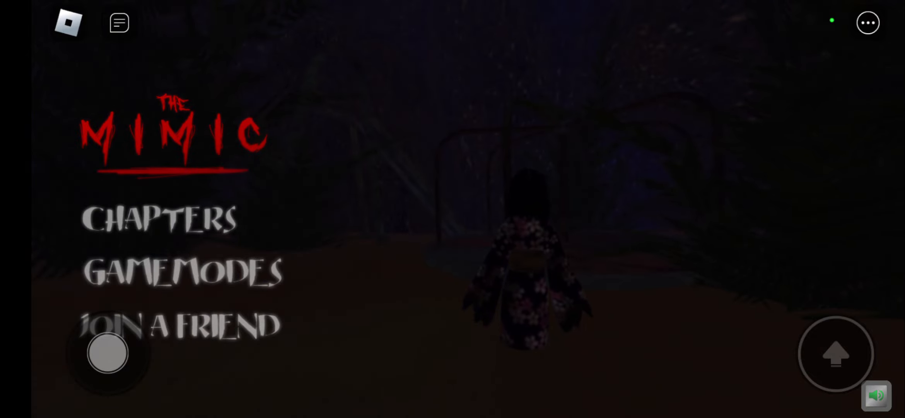
left_click(177, 323)
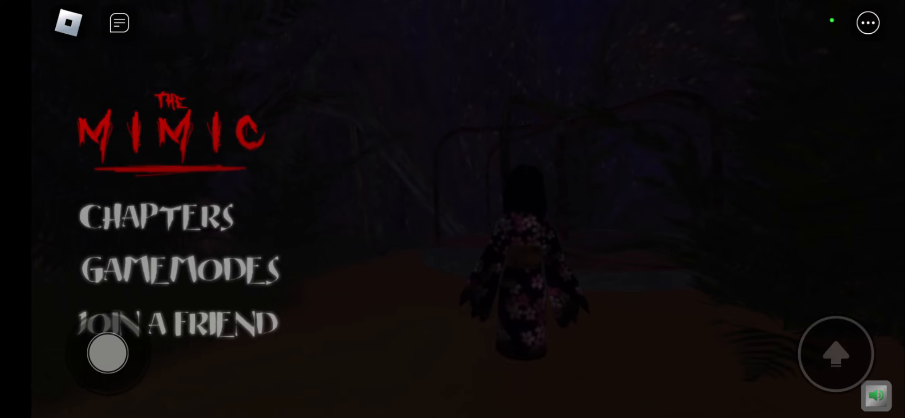
Open the Invite Friends list, then close it to reach the Create/Global/Join party menu
left_click(177, 322)
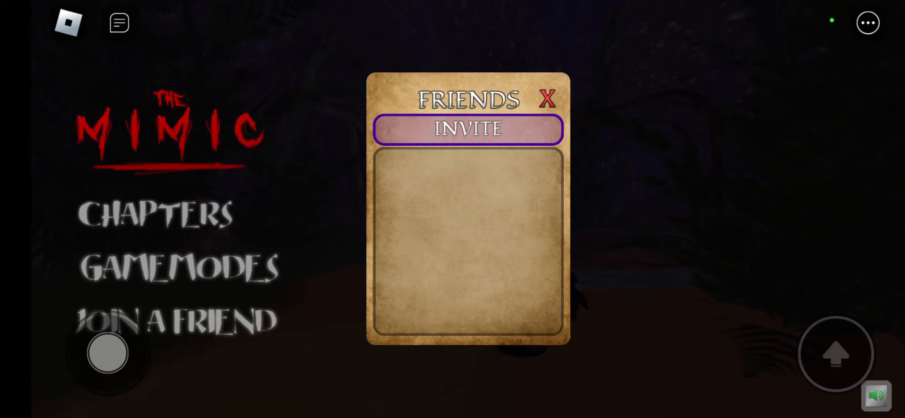
left_click(468, 129)
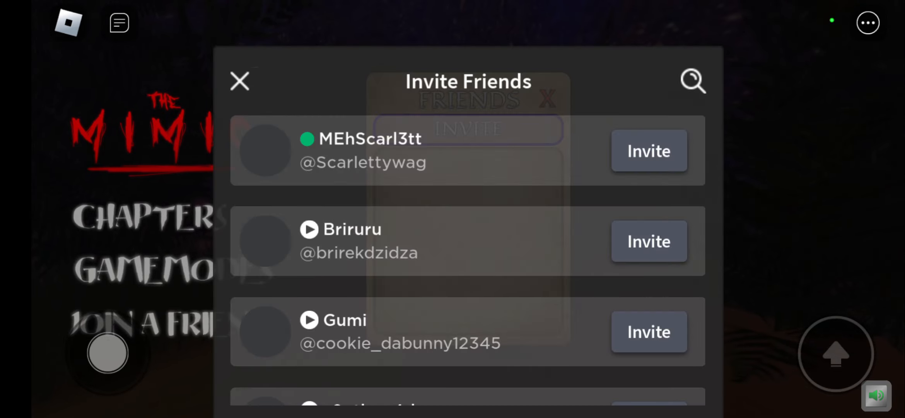
left_click(239, 80)
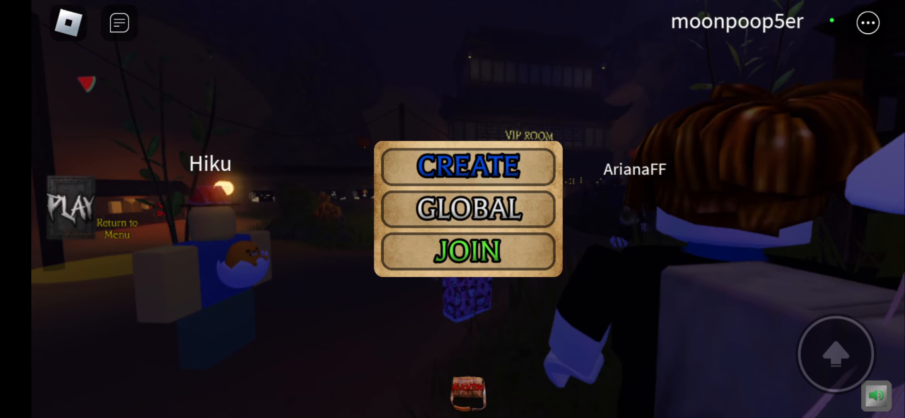
Choose Create in the lobby menu to start a new game of The Mimic
left_click(466, 209)
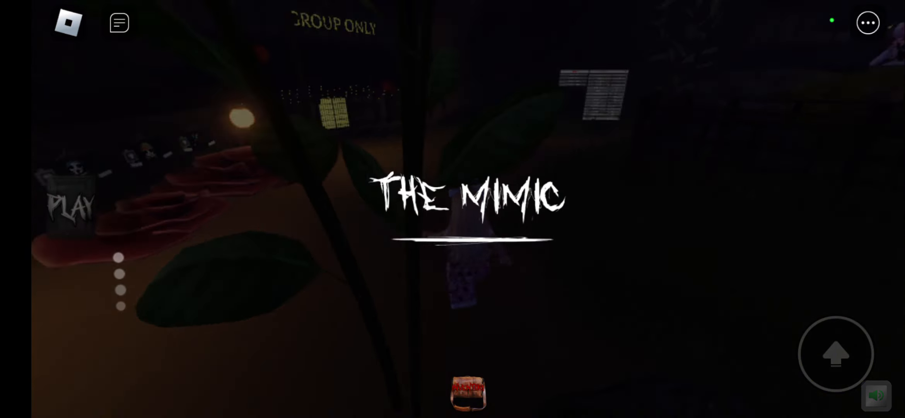
Wait for the chapter to load and follow the teammate along the dark grassy path
left_click(68, 202)
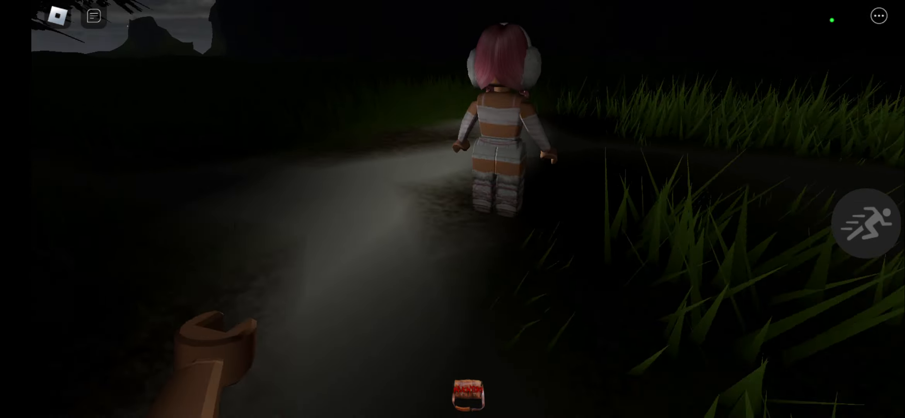
left_click(92, 15)
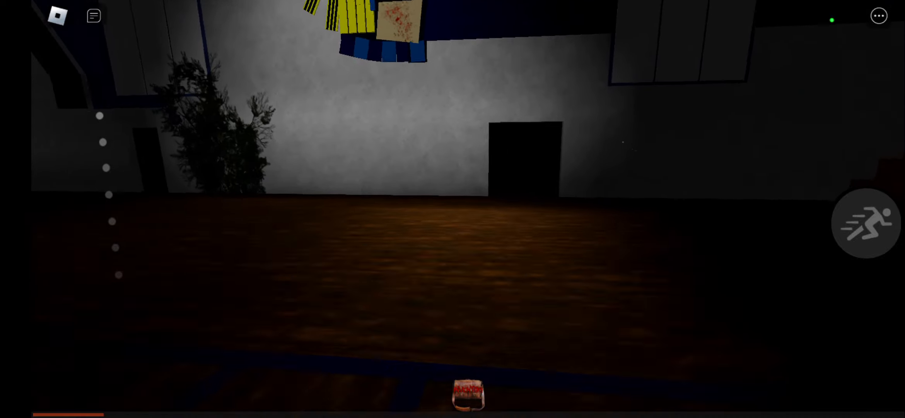
mouse_move(453, 209)
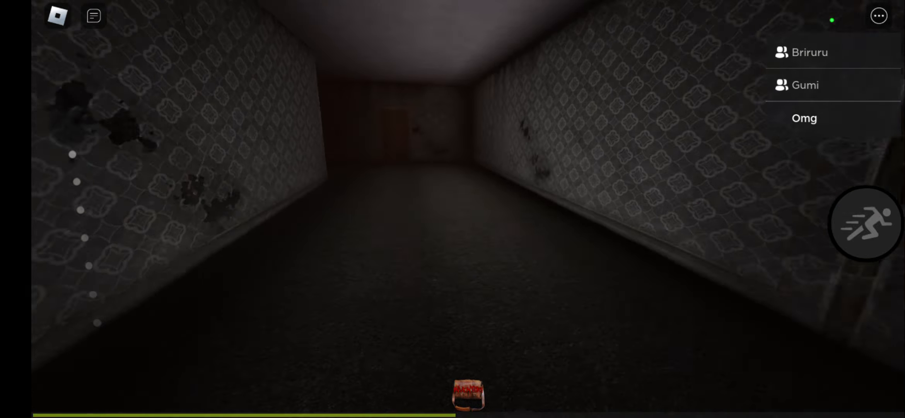
Walk forward along the dim wallpapered hotel corridor toward the far doorways
key("w")
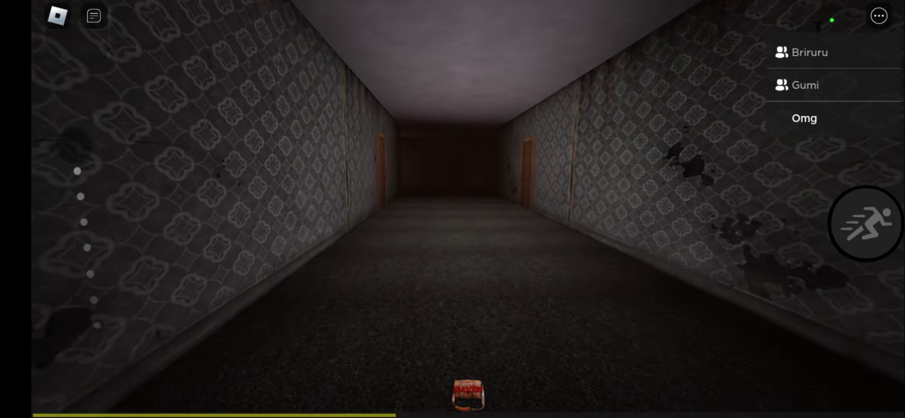